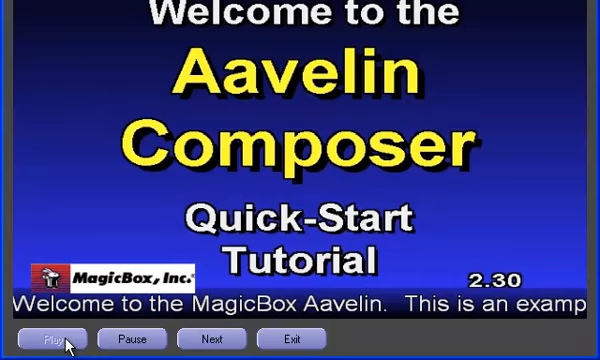
- Stop the preview and show overlay region T1's settings: enabled, medium crawl, height 40
click(52, 338)
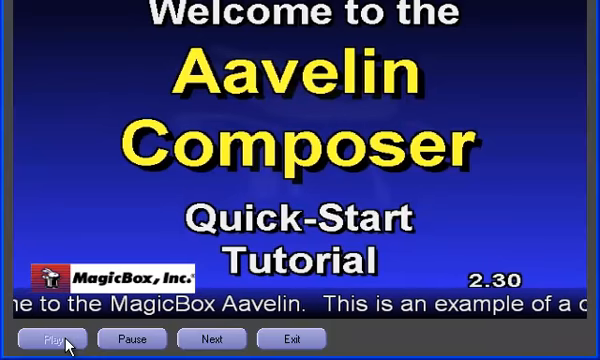
click(50, 338)
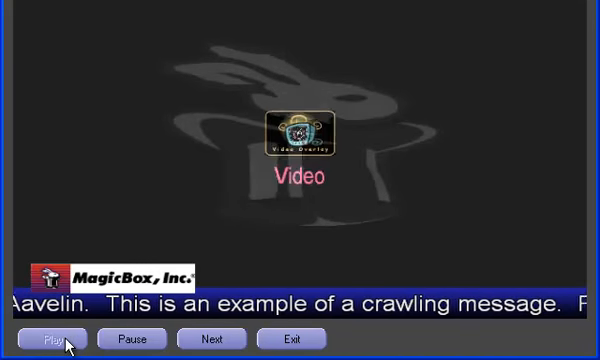
click(50, 338)
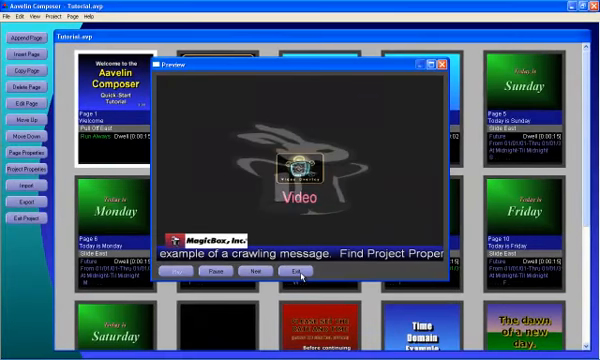
click(291, 273)
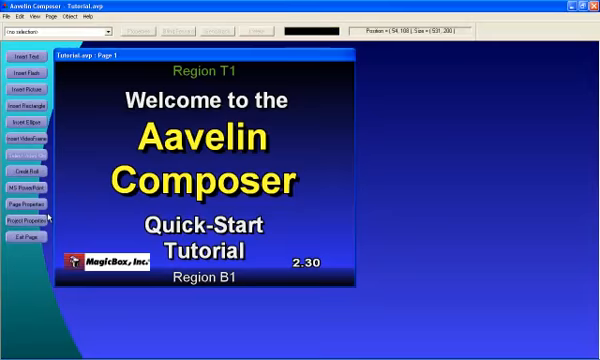
click(31, 216)
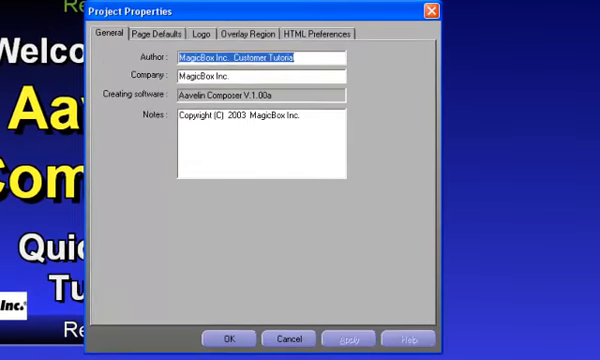
click(245, 32)
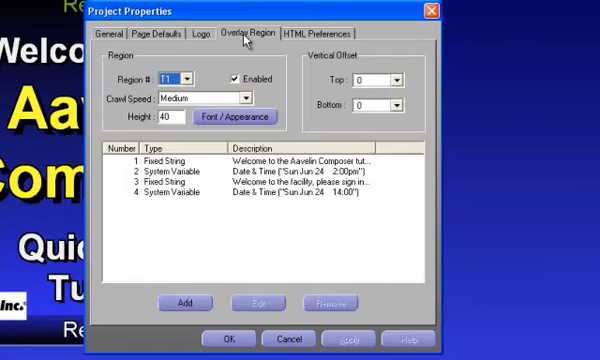
mouse_move(185, 78)
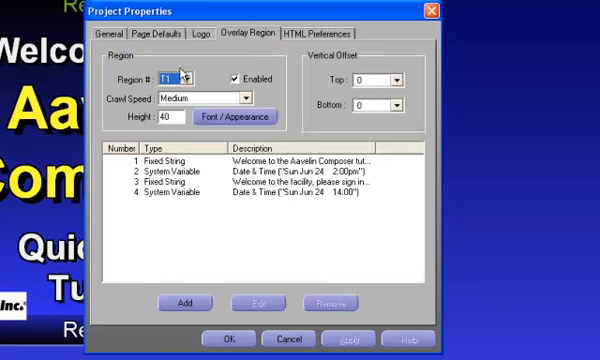
click(197, 78)
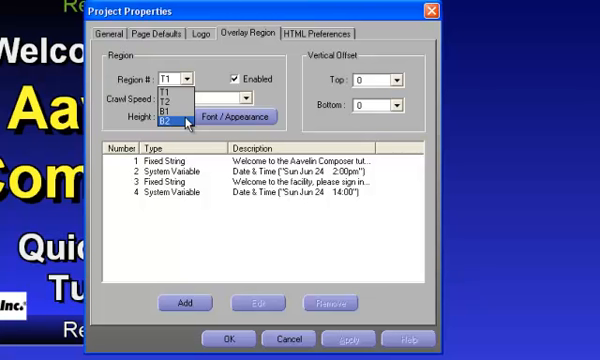
mouse_move(175, 90)
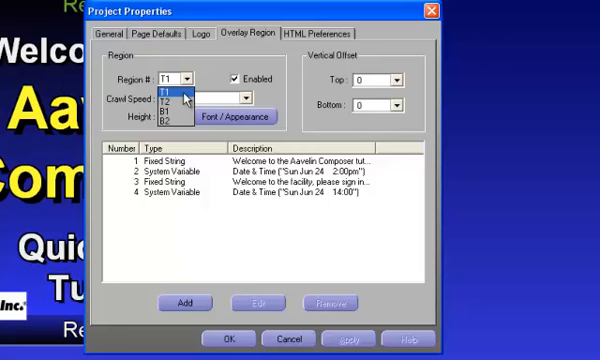
click(170, 78)
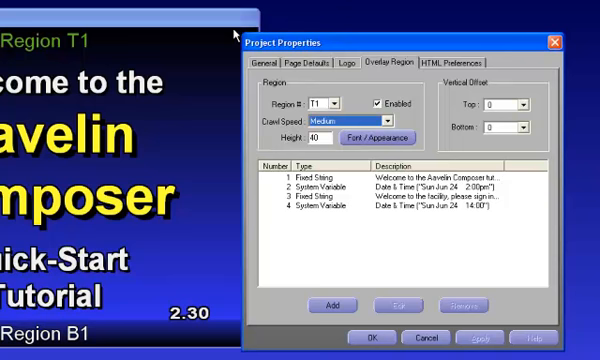
mouse_move(318, 242)
text(60)
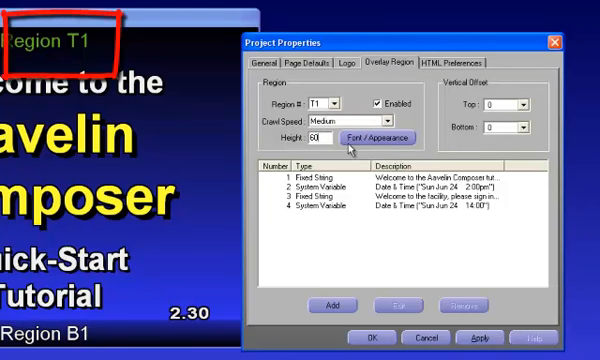
mouse_move(342, 250)
text(40)
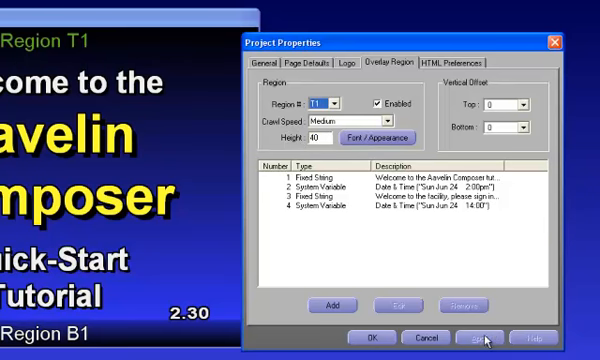
mouse_move(347, 204)
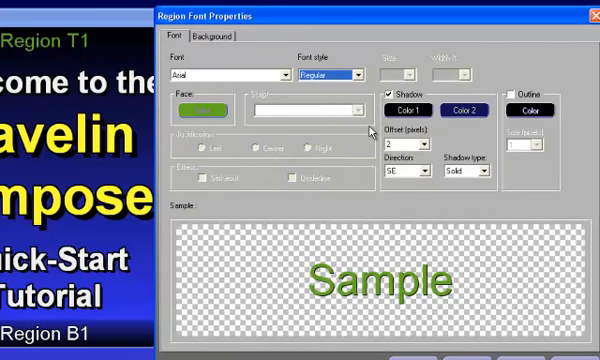
- Review region T1's background settings, showing a solid transparent background
click(217, 38)
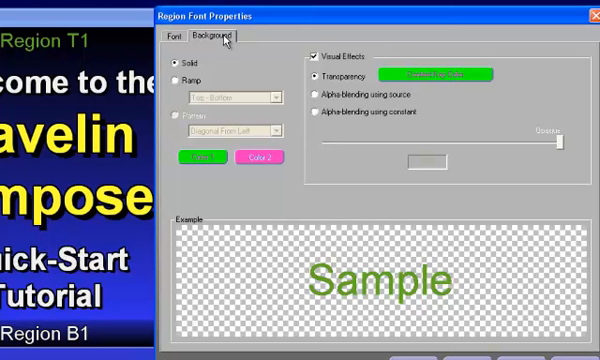
mouse_move(33, 62)
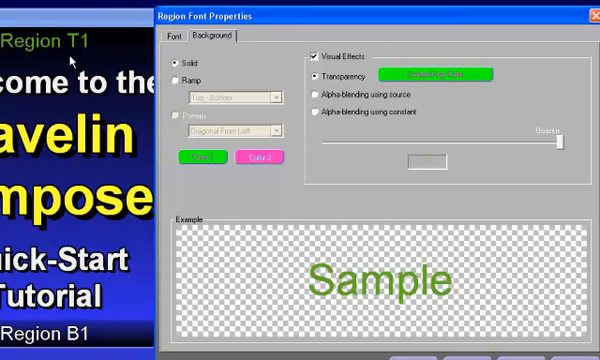
click(183, 77)
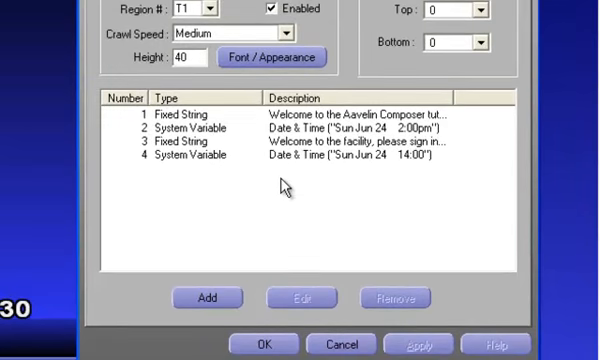
- Select the welcome Fixed String, the first of T1's four crawl messages
click(300, 114)
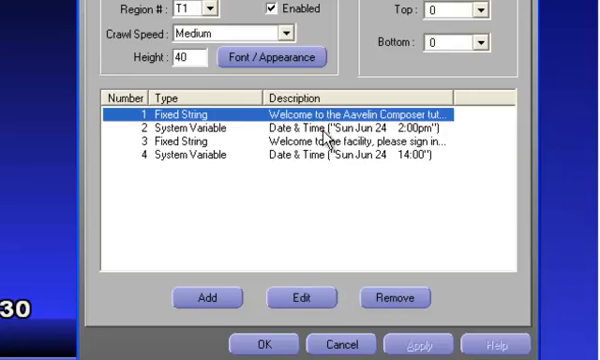